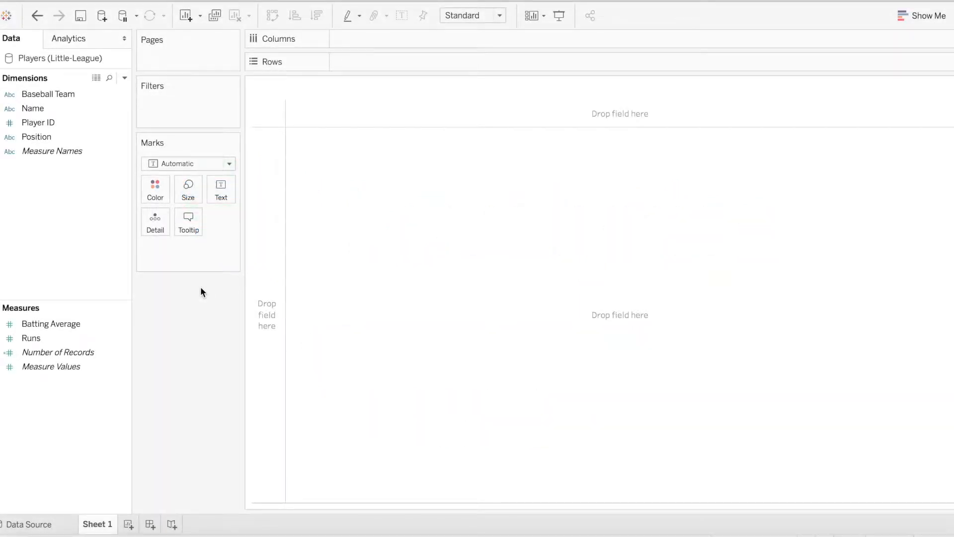
pyautogui.moveTo(188, 100)
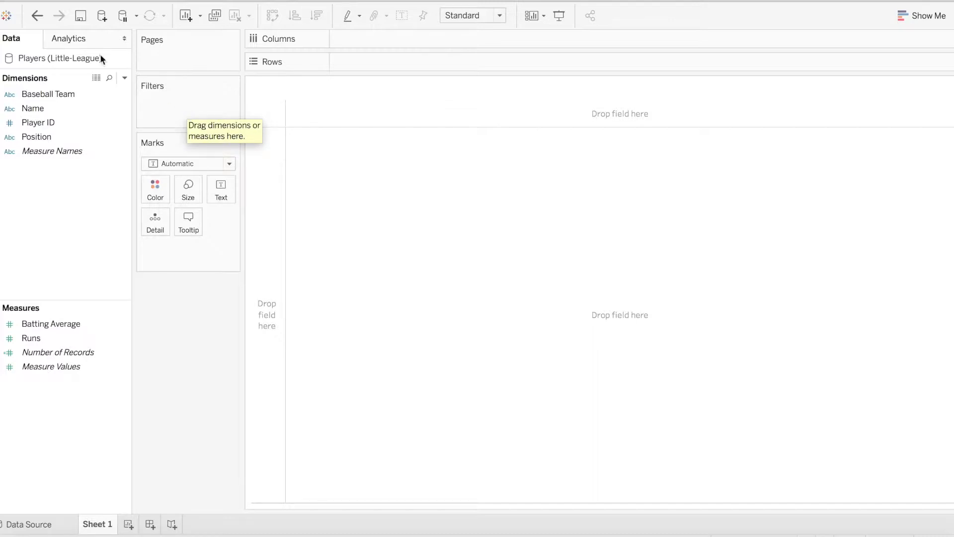
pyautogui.moveTo(97, 59)
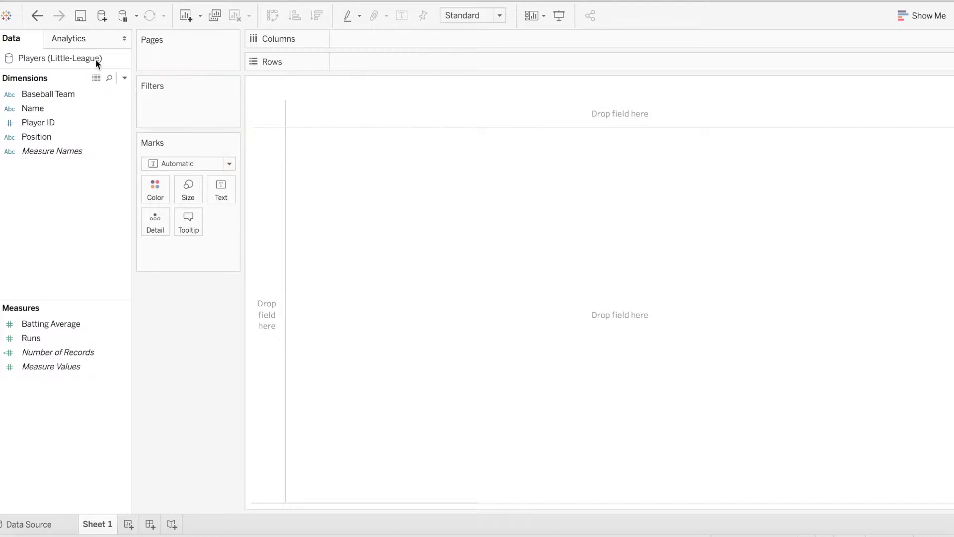
# Point out the Baseball Team, Position and Runs fields, then title the sheet "Who is on my All Star Team?".
pyautogui.click(47, 93)
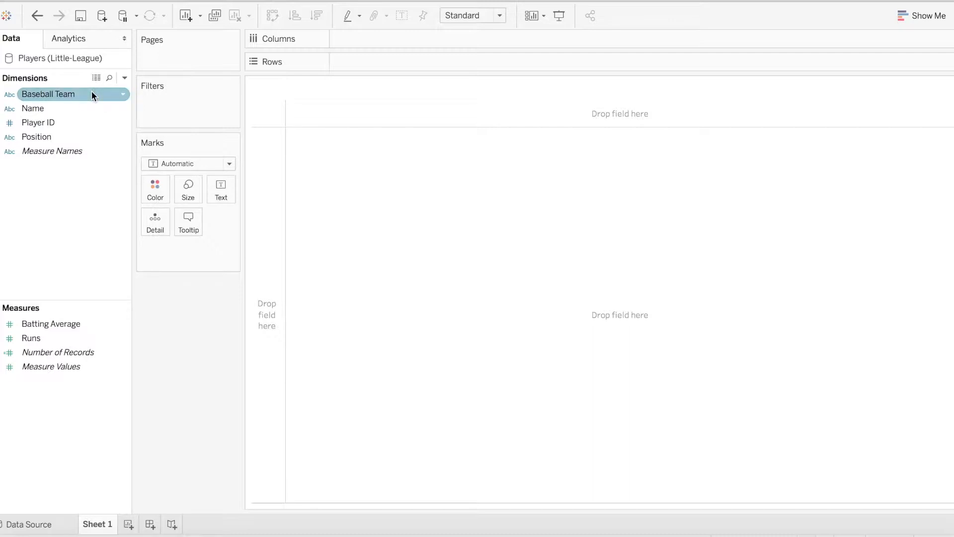
pyautogui.click(36, 136)
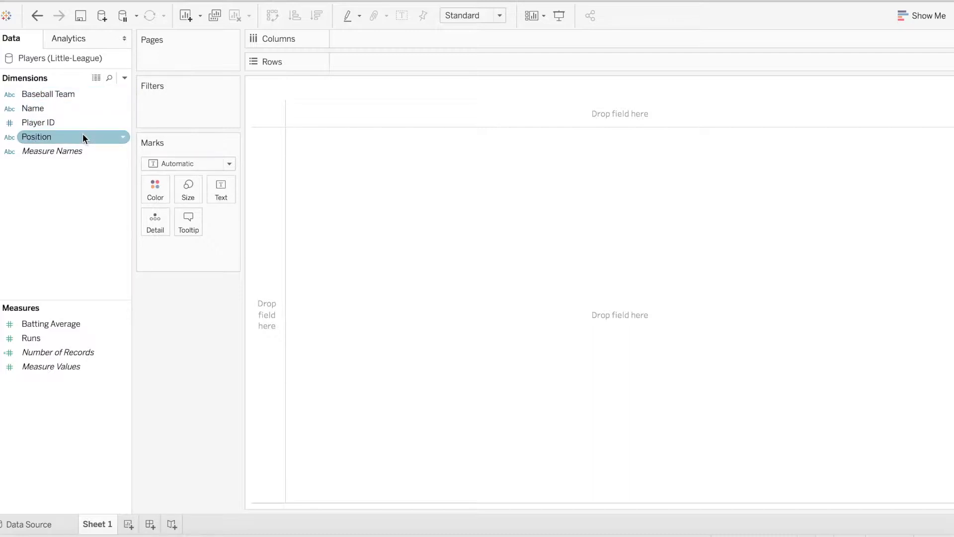
pyautogui.click(31, 338)
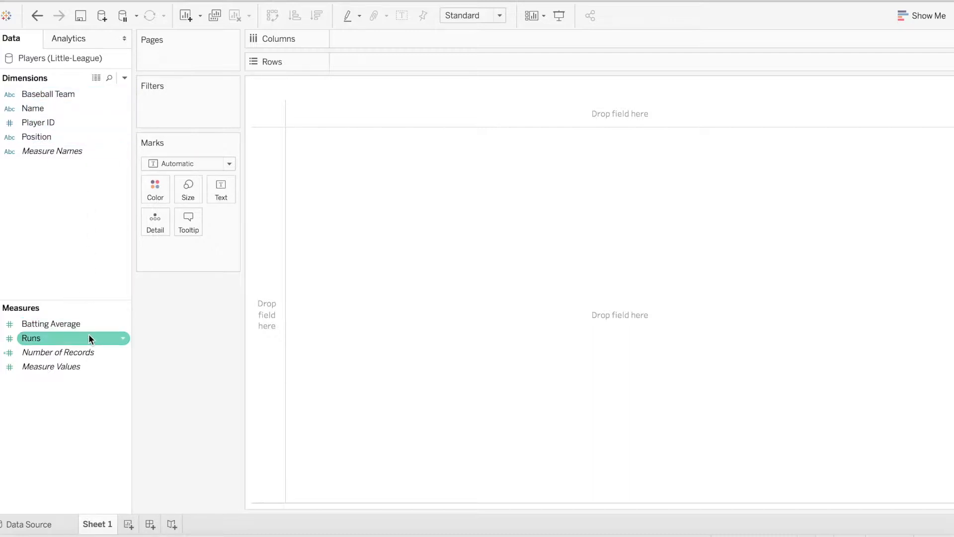
pyautogui.click(52, 151)
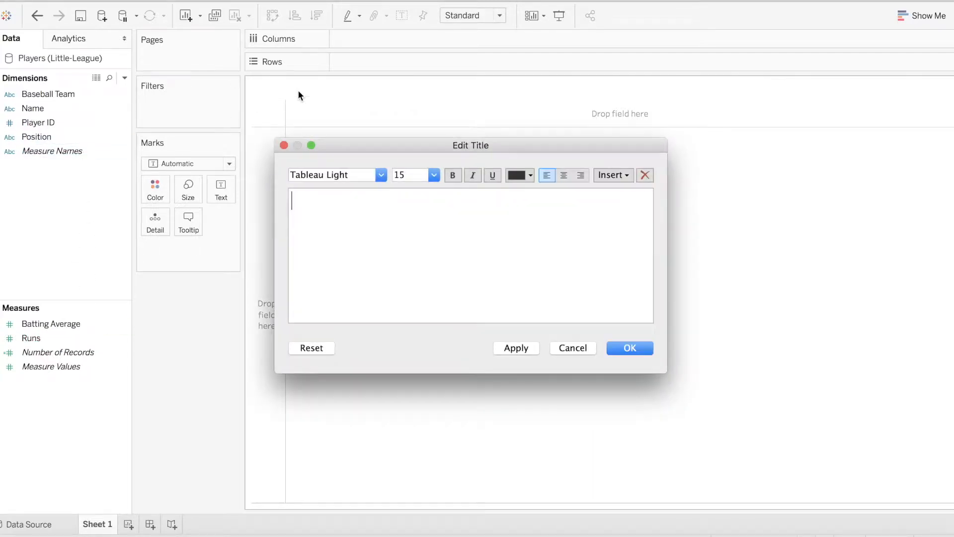
pyautogui.write('Who is o')
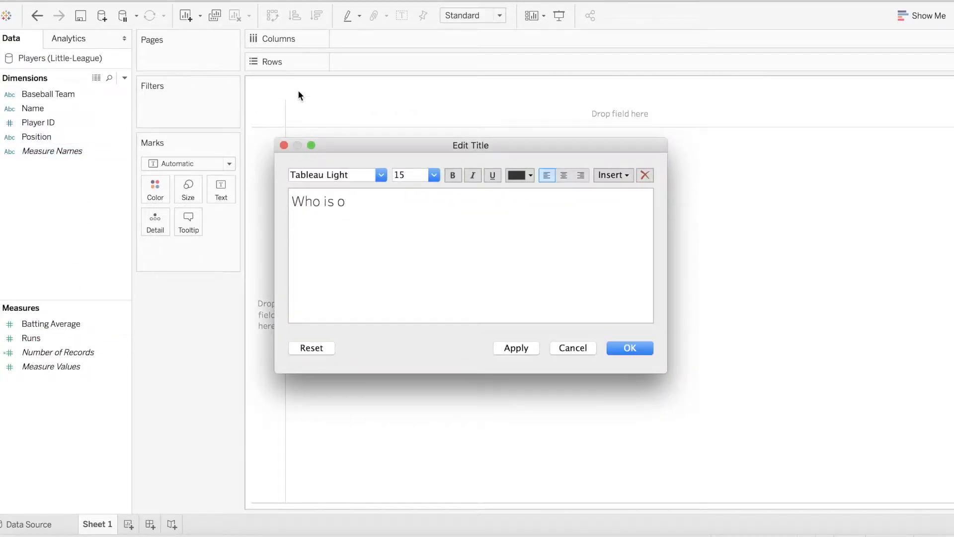
pyautogui.write('n my Alll Star Team')
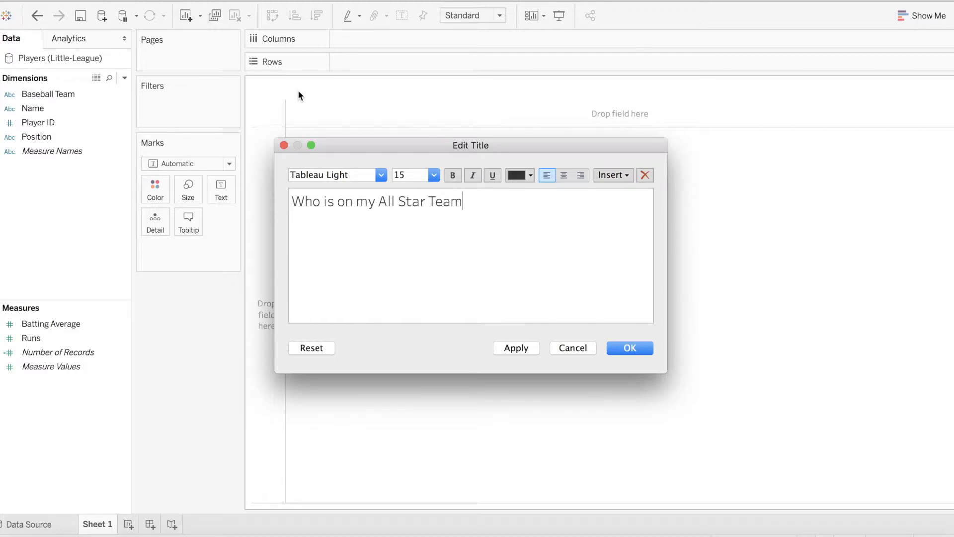
pyautogui.click(630, 347)
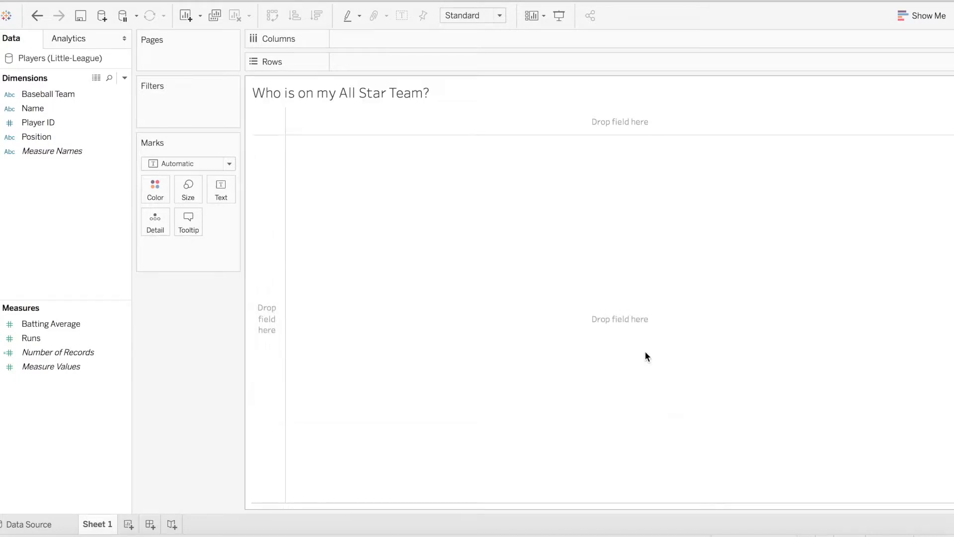
# Lay out the bar chart by Position and sort players from most to fewest runs.
pyautogui.click(36, 136)
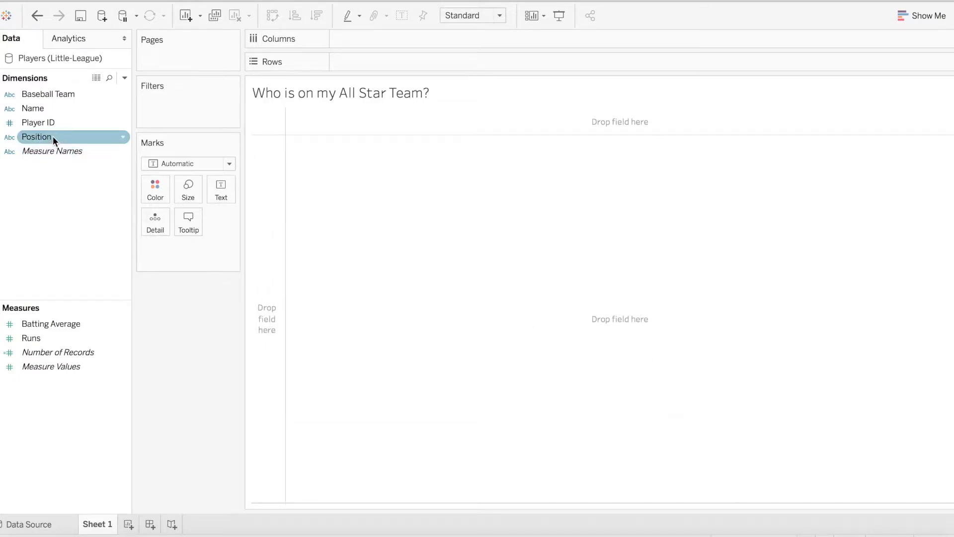
pyautogui.moveTo(37, 136); pyautogui.dragTo(370, 70)
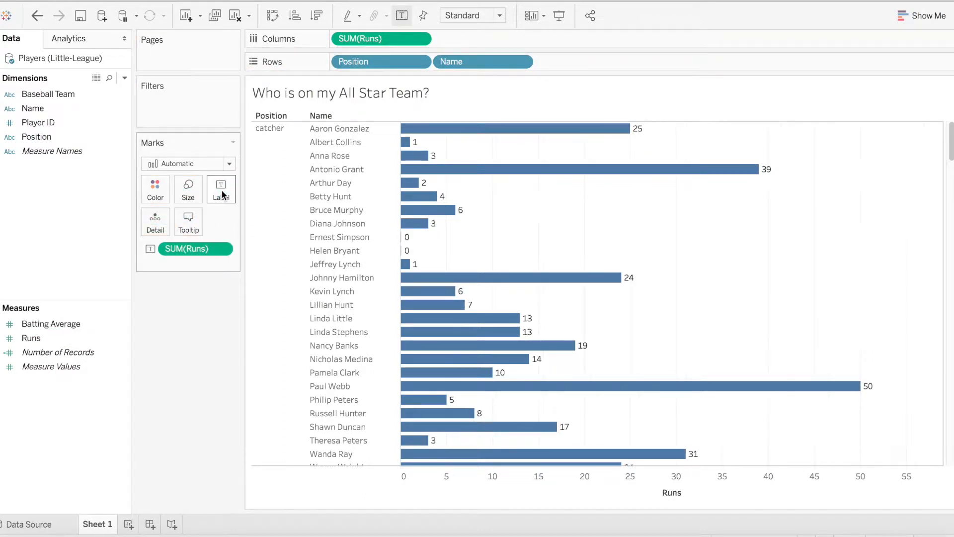
pyautogui.moveTo(315, 15)
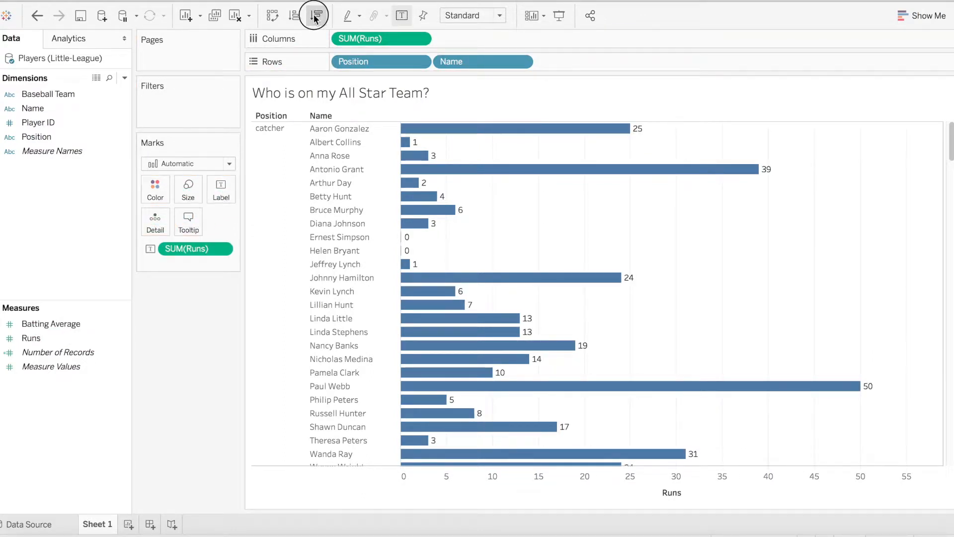
pyautogui.click(316, 15)
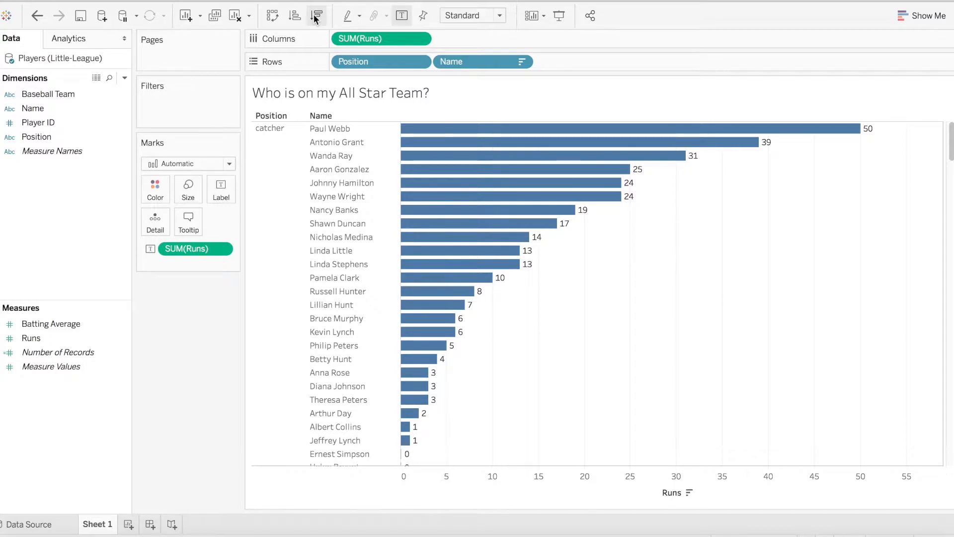
pyautogui.moveTo(432, 196)
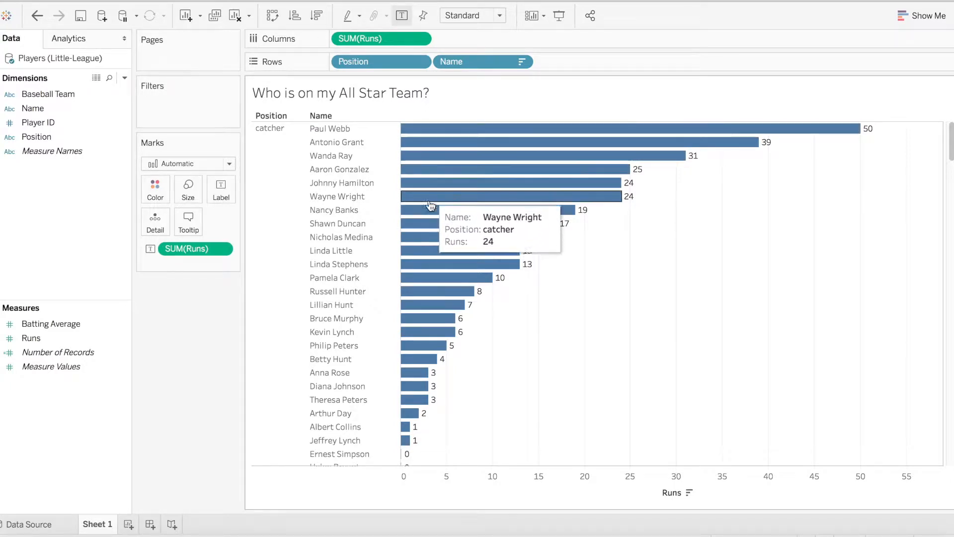
pyautogui.moveTo(430, 238)
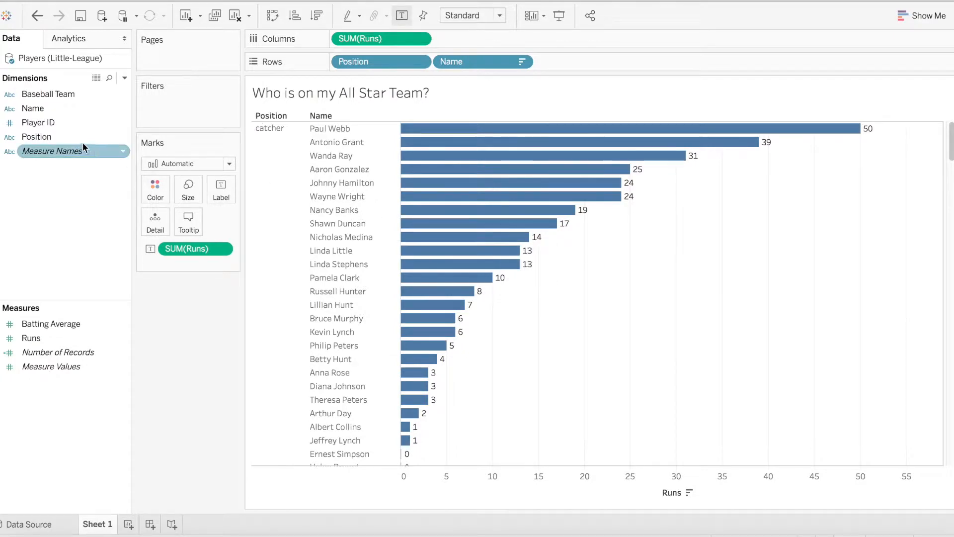
# Show a single-value Position filter and step through left fielder, second baseman and another position.
pyautogui.rightClick(37, 136)
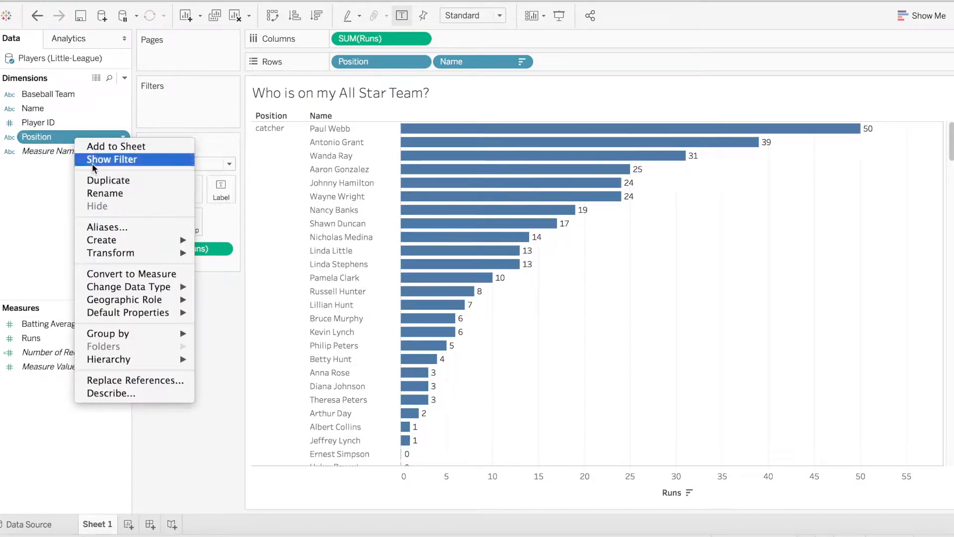
pyautogui.click(111, 159)
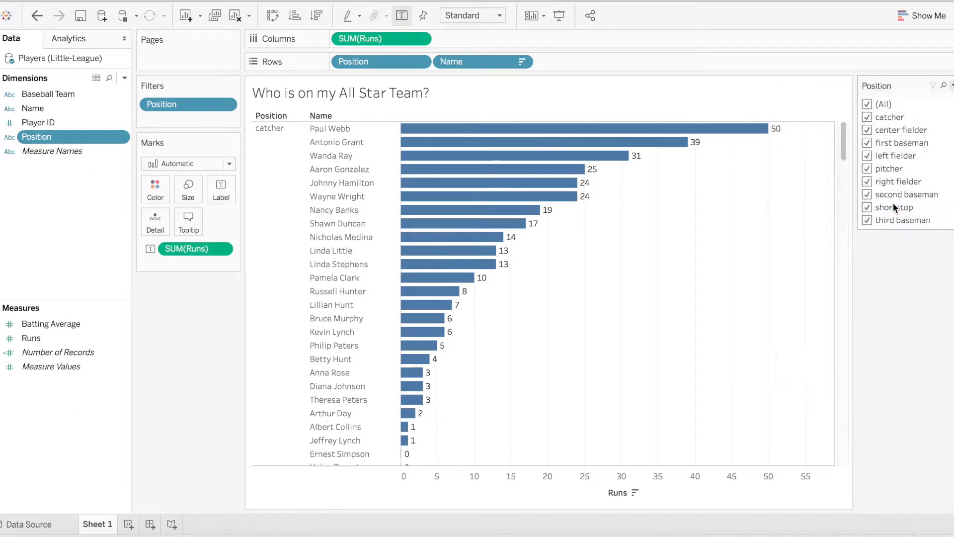
pyautogui.click(866, 117)
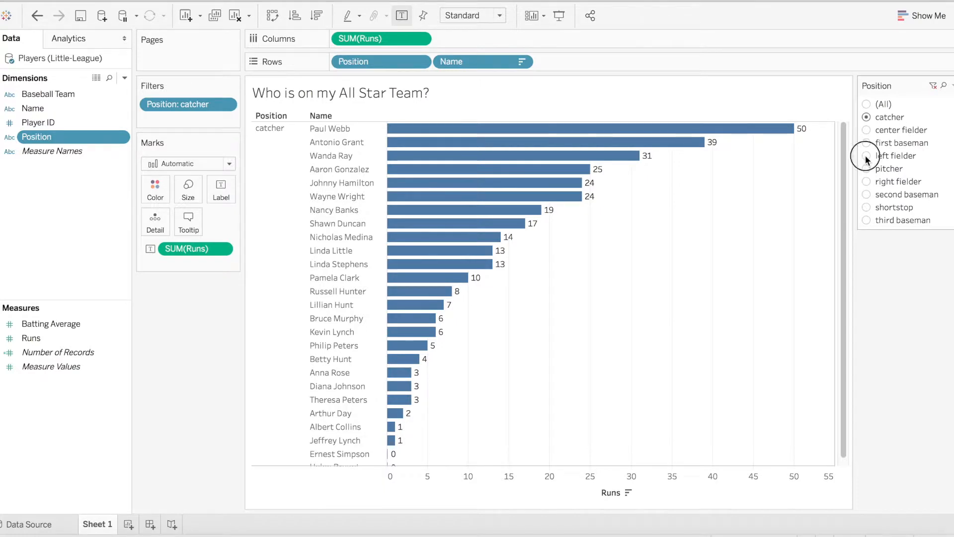
pyautogui.click(866, 181)
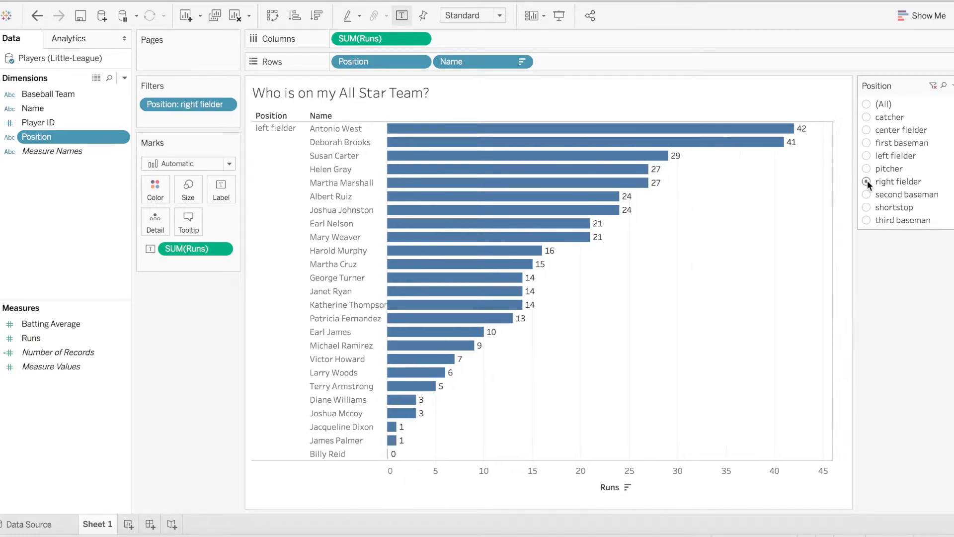
pyautogui.click(866, 194)
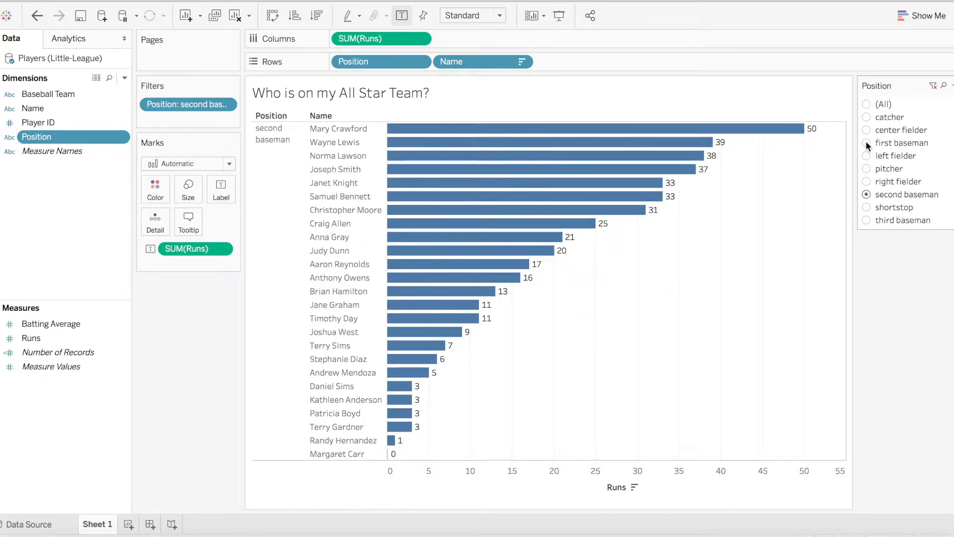
pyautogui.click(866, 129)
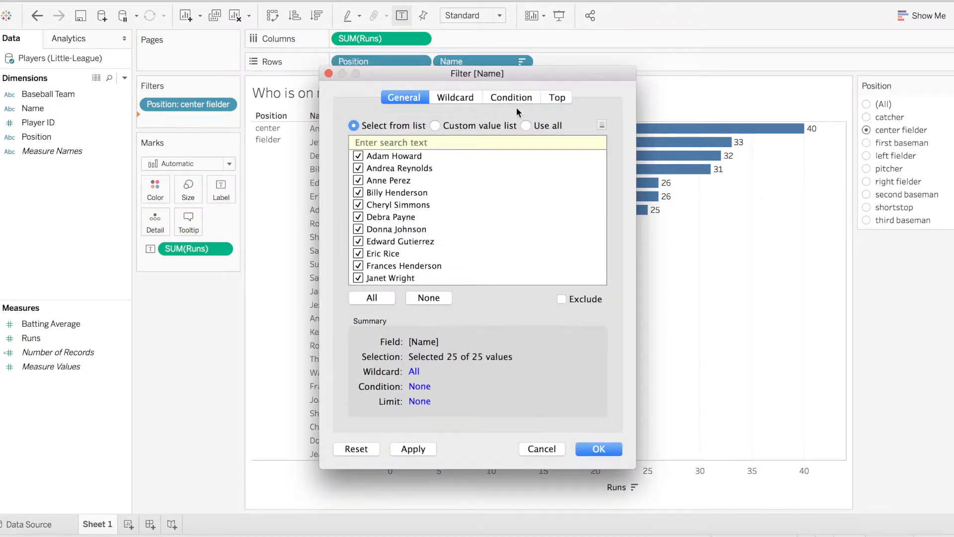
# Configure the Name filter to keep the top 2 players by summed Runs and apply it.
pyautogui.click(554, 97)
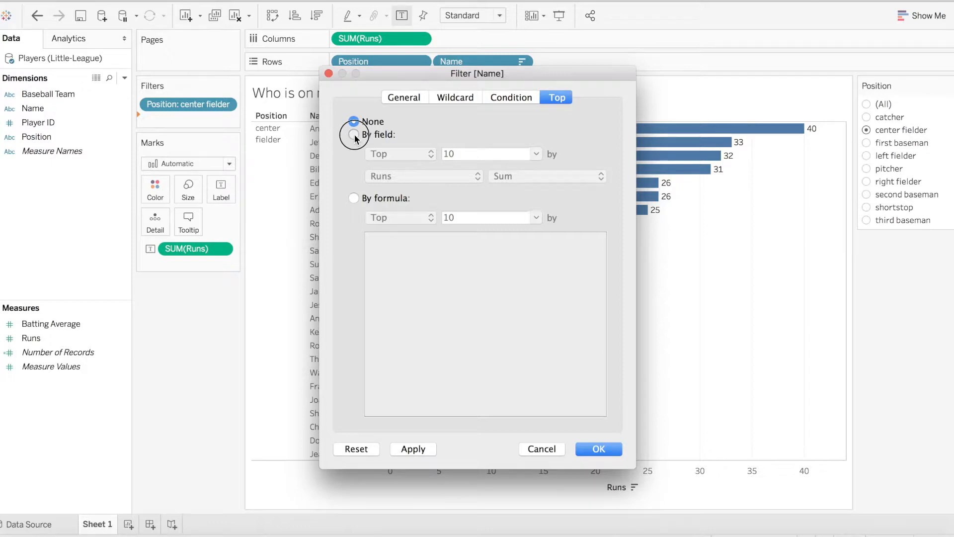
pyautogui.click(354, 134)
pyautogui.write('2')
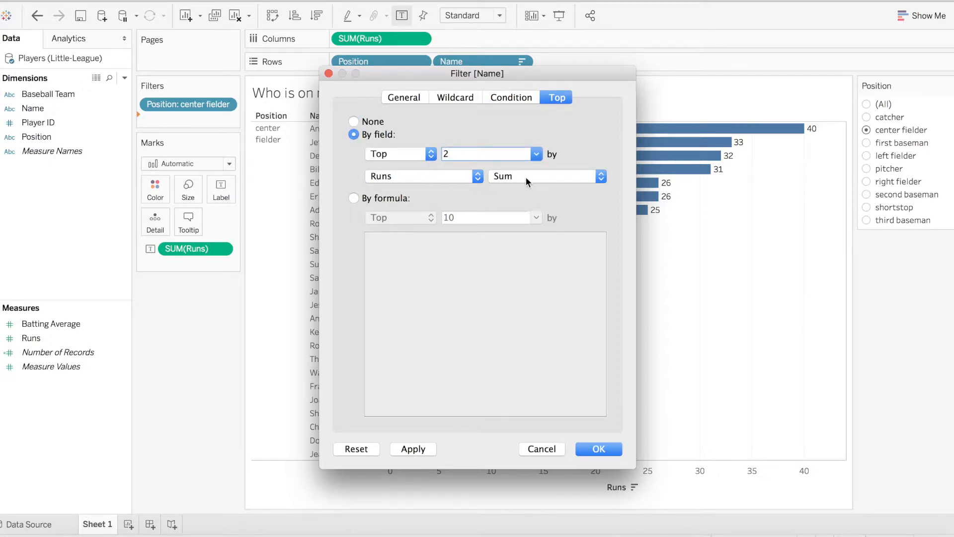
pyautogui.click(597, 448)
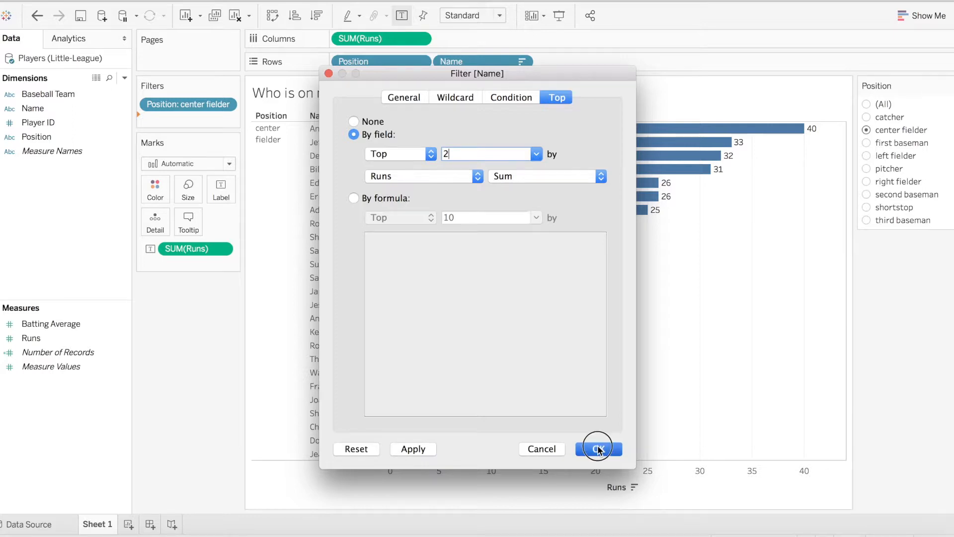
pyautogui.click(598, 448)
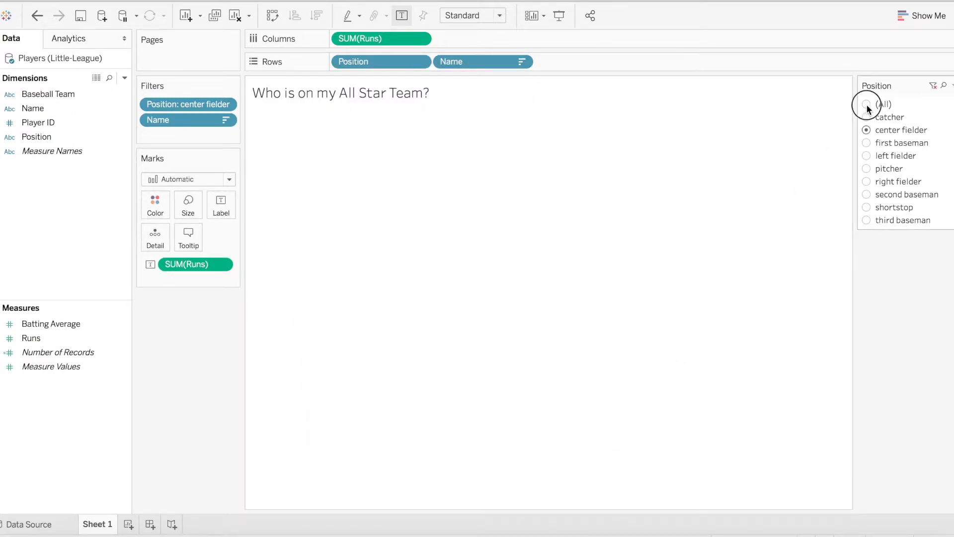
# Step the Position filter through all, pitcher, first baseman and third baseman, then bring up the Position filter options.
pyautogui.click(867, 104)
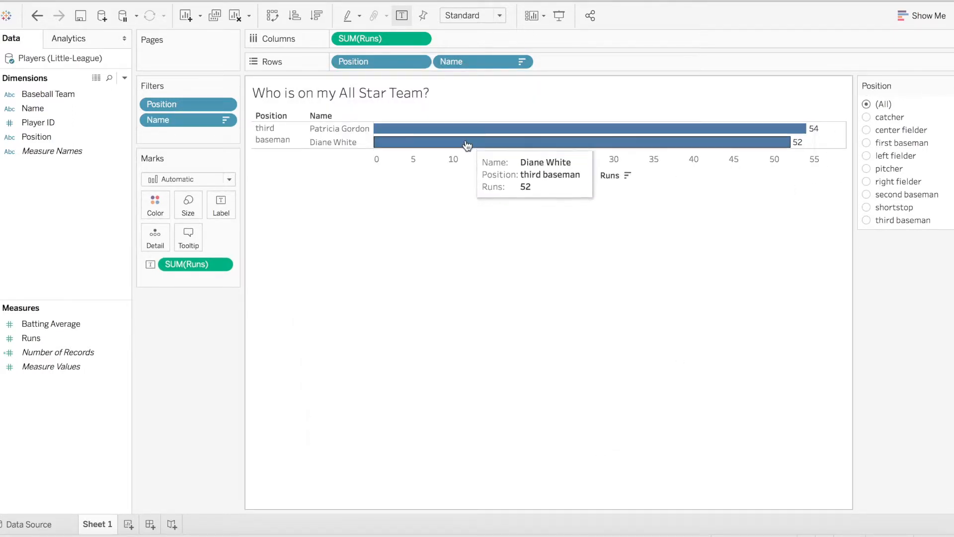
pyautogui.moveTo(847, 132)
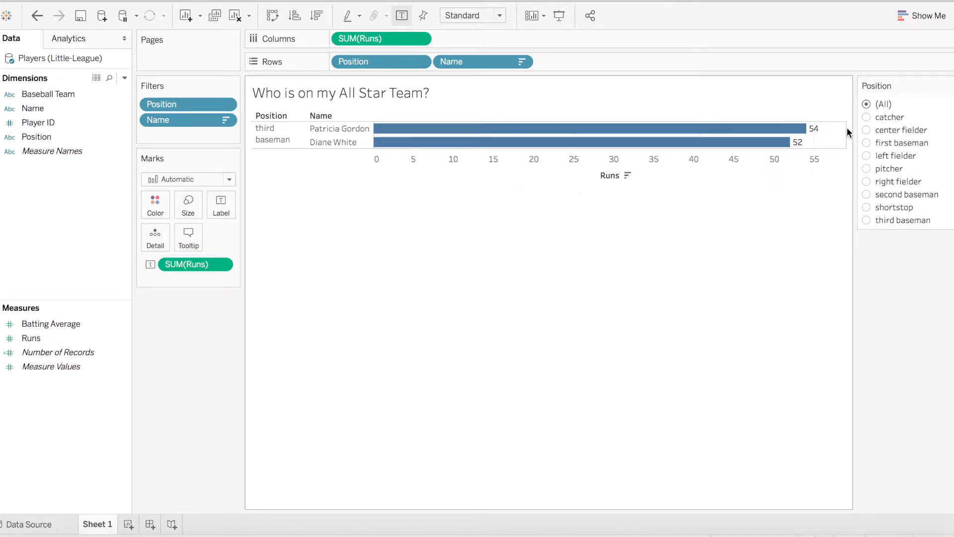
pyautogui.click(865, 169)
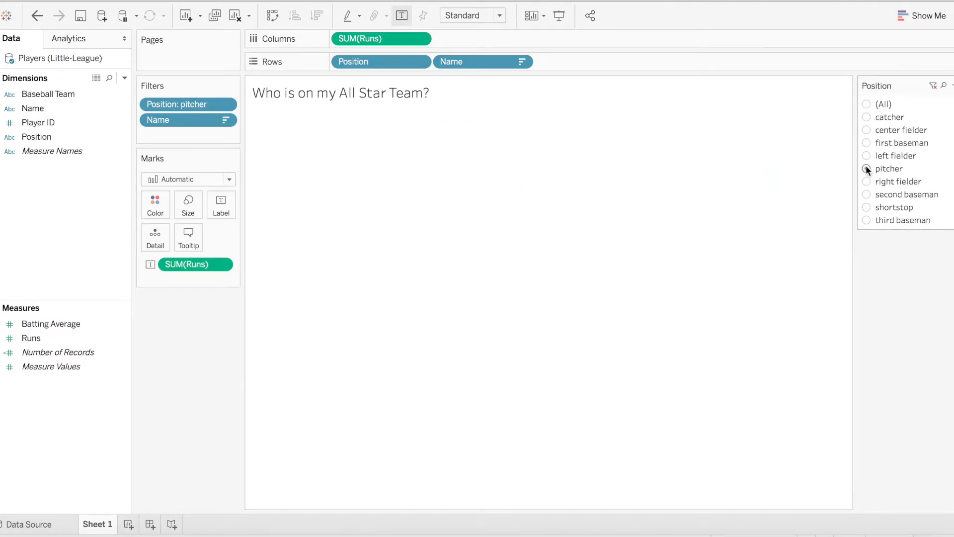
pyautogui.click(867, 142)
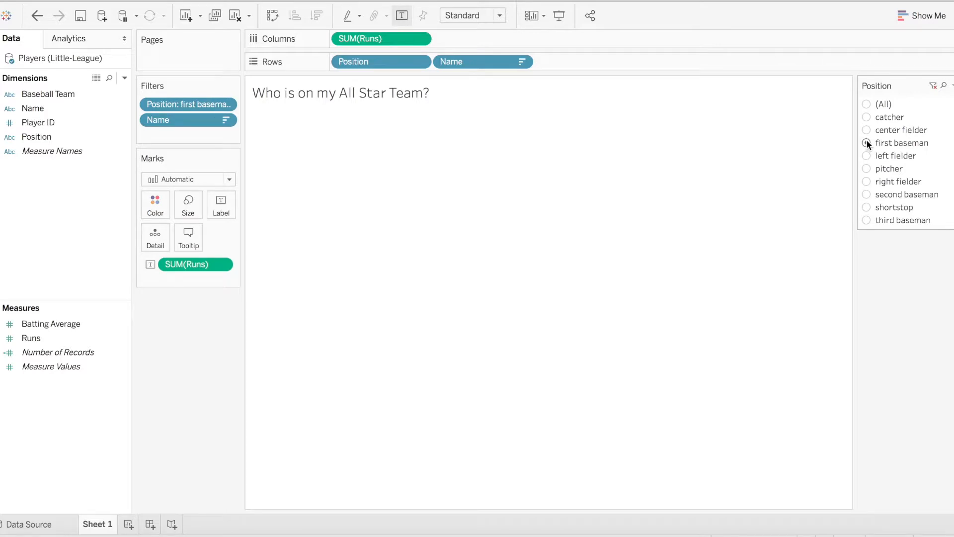
pyautogui.click(866, 220)
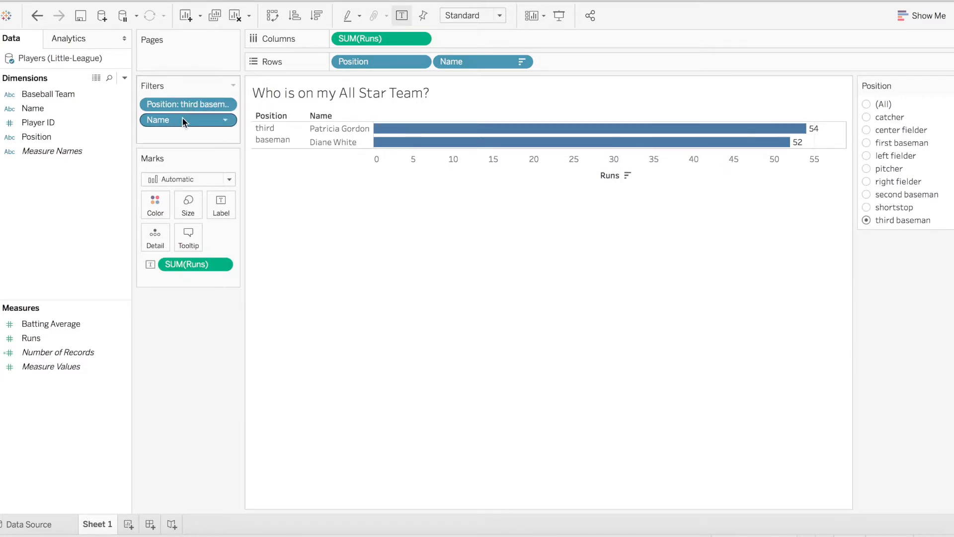
pyautogui.rightClick(188, 104)
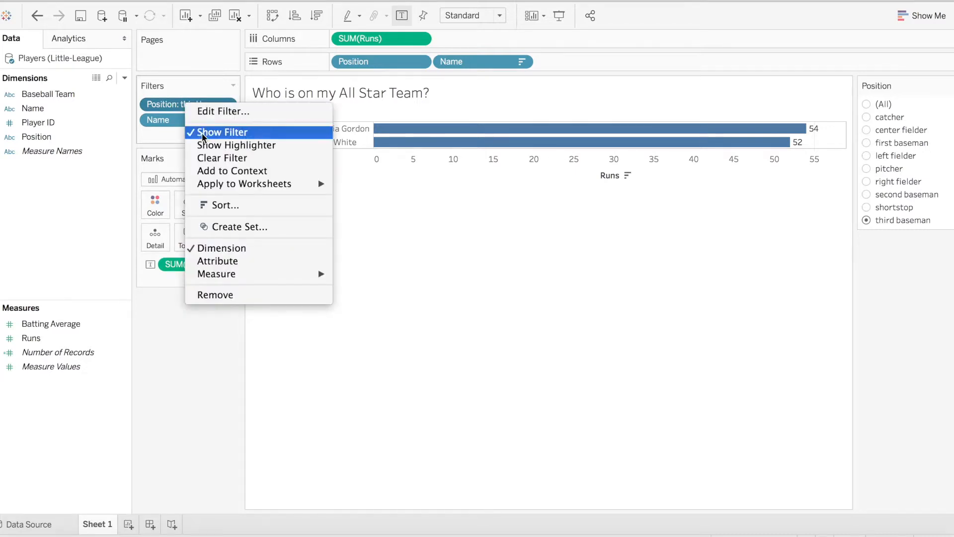
pyautogui.moveTo(259, 170)
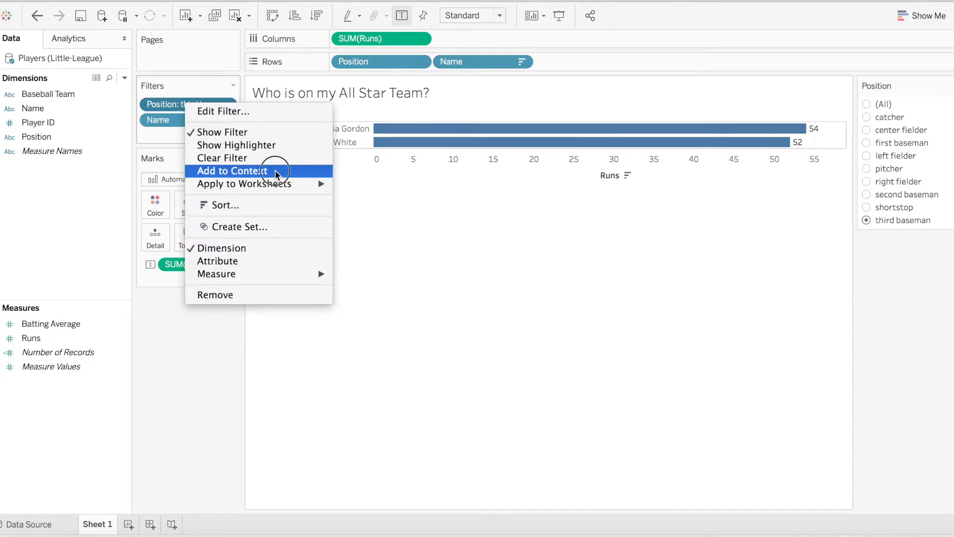
# Add the Position filter to context and show the top two center fielders.
pyautogui.click(231, 170)
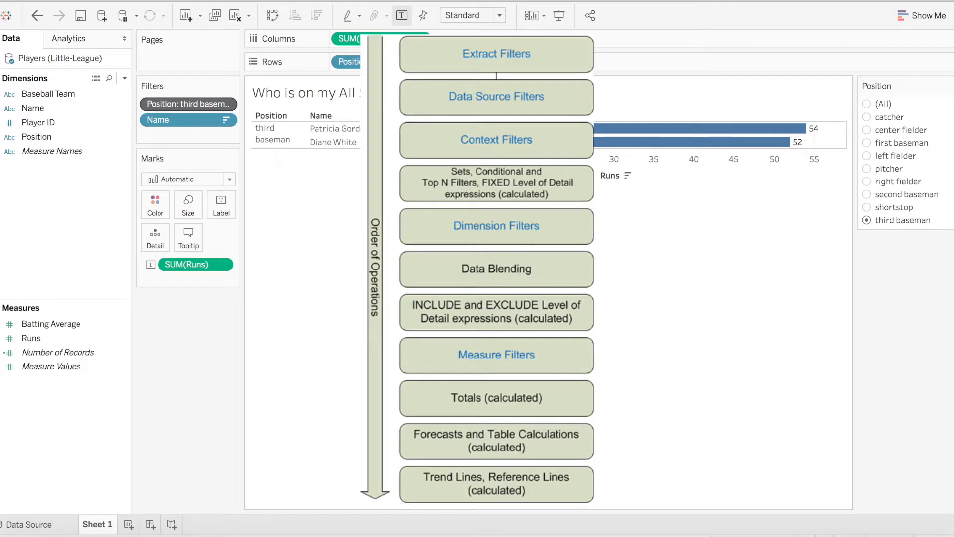
pyautogui.moveTo(734, 214)
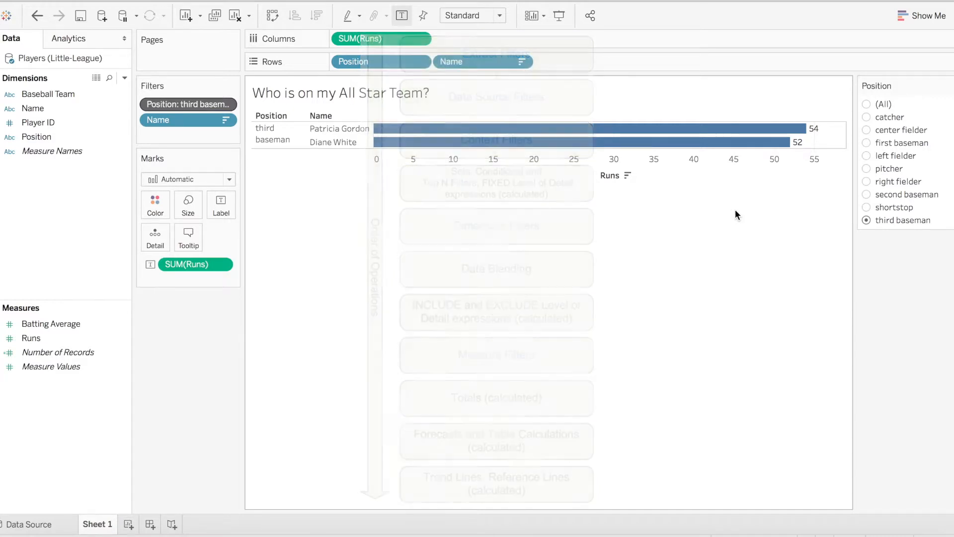
pyautogui.click(867, 130)
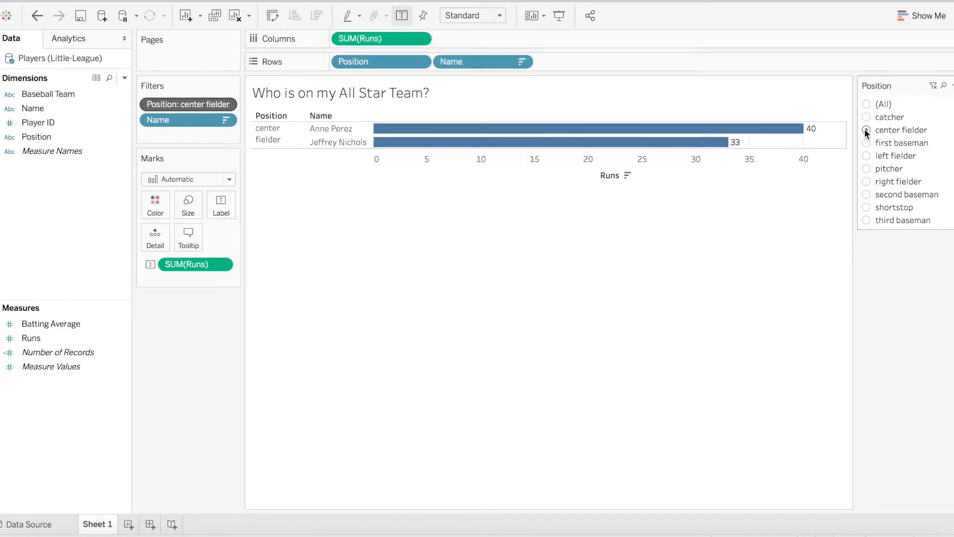
# Step through left fielder, right fielder, catcher, first baseman and pitcher to see each top two.
pyautogui.click(867, 155)
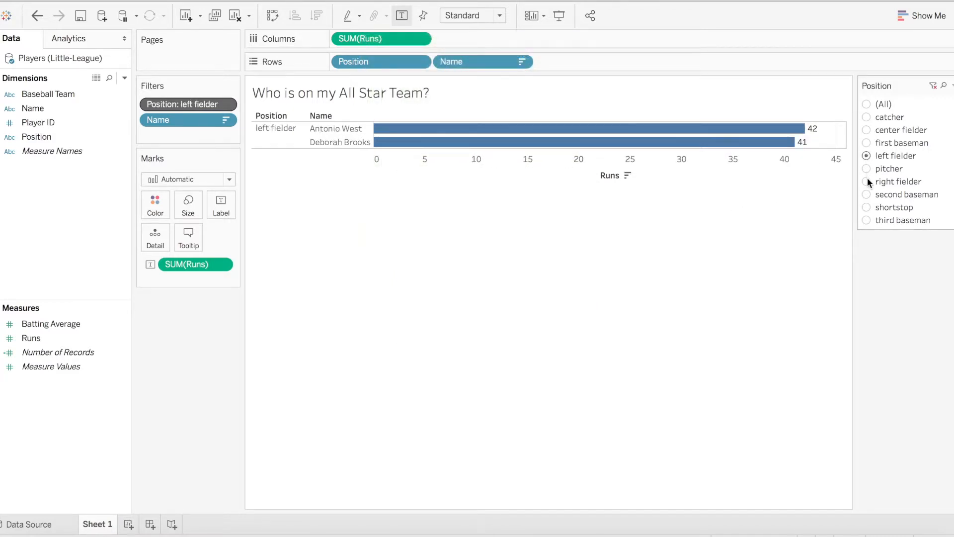
pyautogui.click(866, 193)
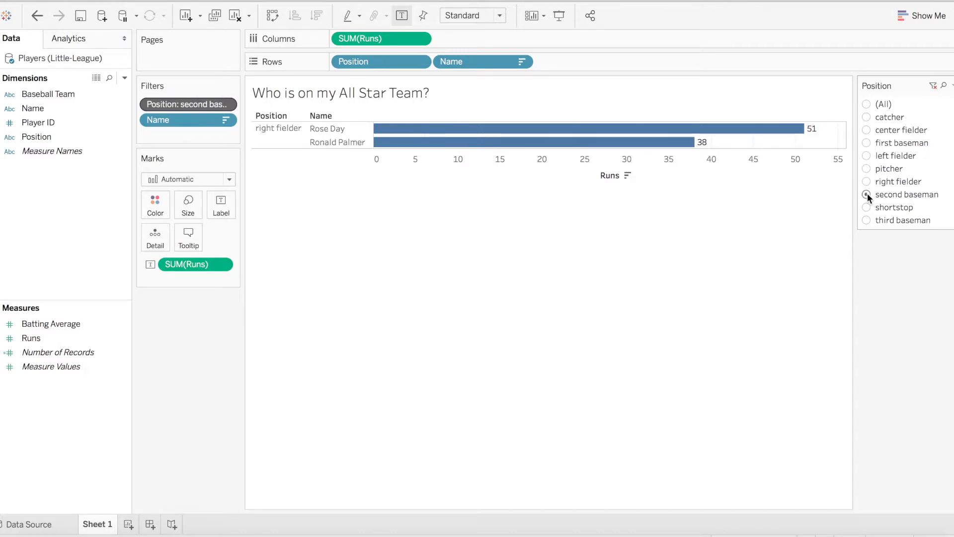
pyautogui.click(867, 117)
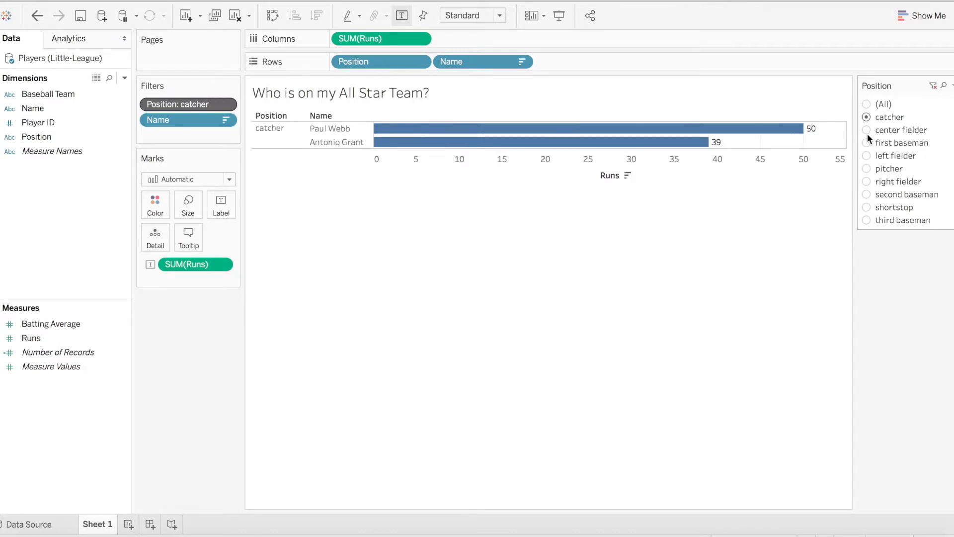
pyautogui.click(866, 169)
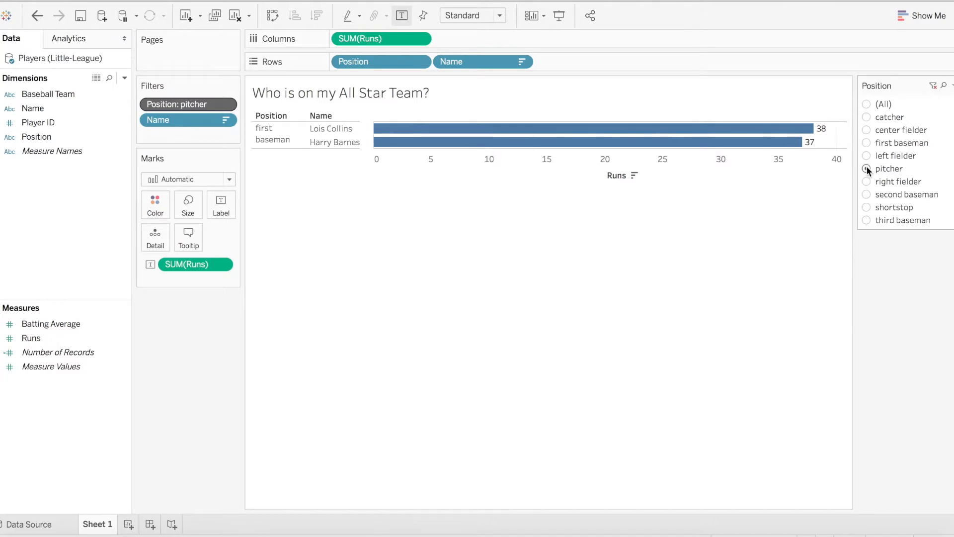
pyautogui.click(867, 169)
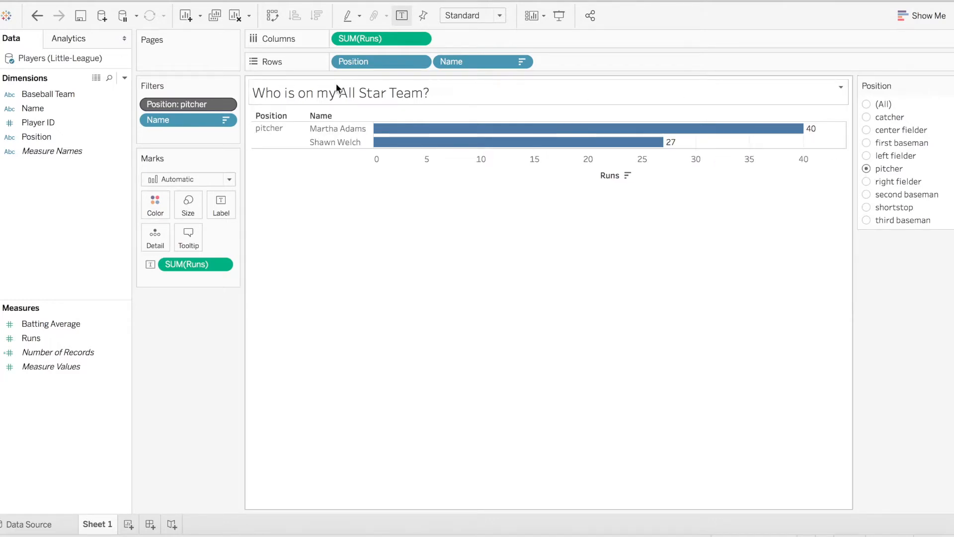
pyautogui.moveTo(453, 101)
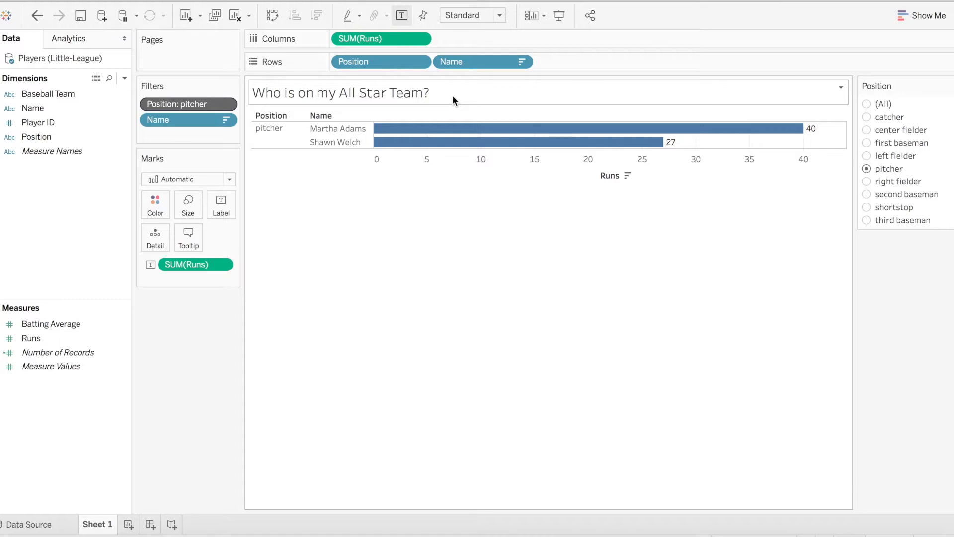
pyautogui.moveTo(223, 405)
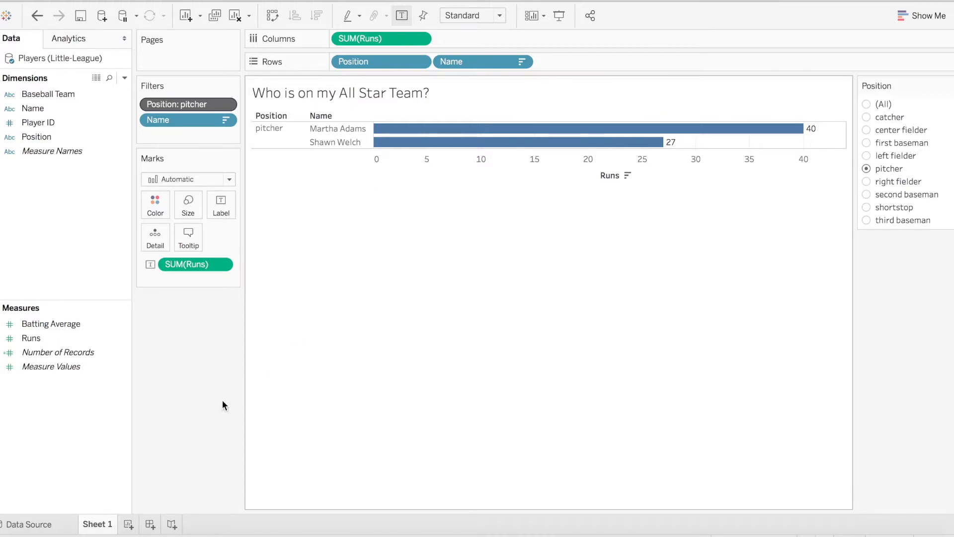
pyautogui.moveTo(385, 112)
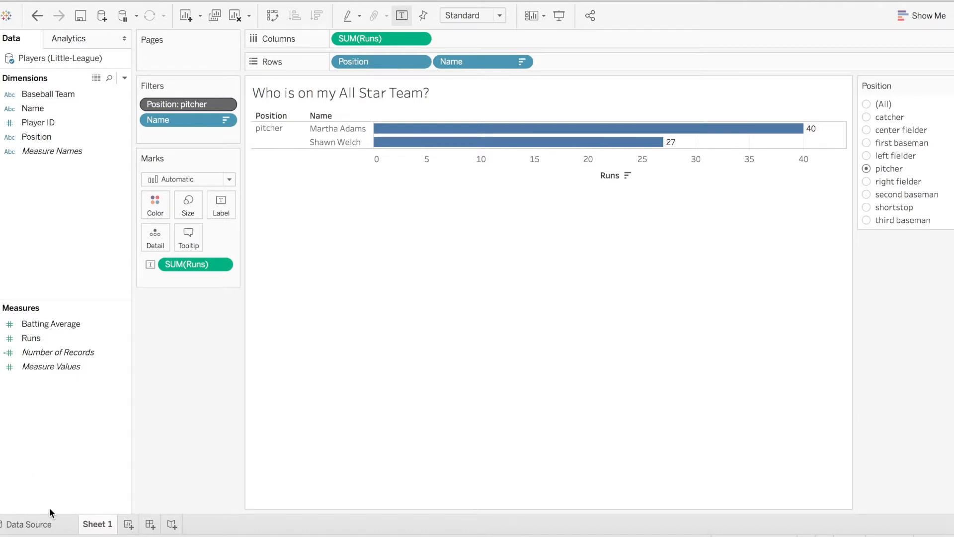
# Duplicate Sheet 1 to create Sheet 1 (2).
pyautogui.rightClick(96, 524)
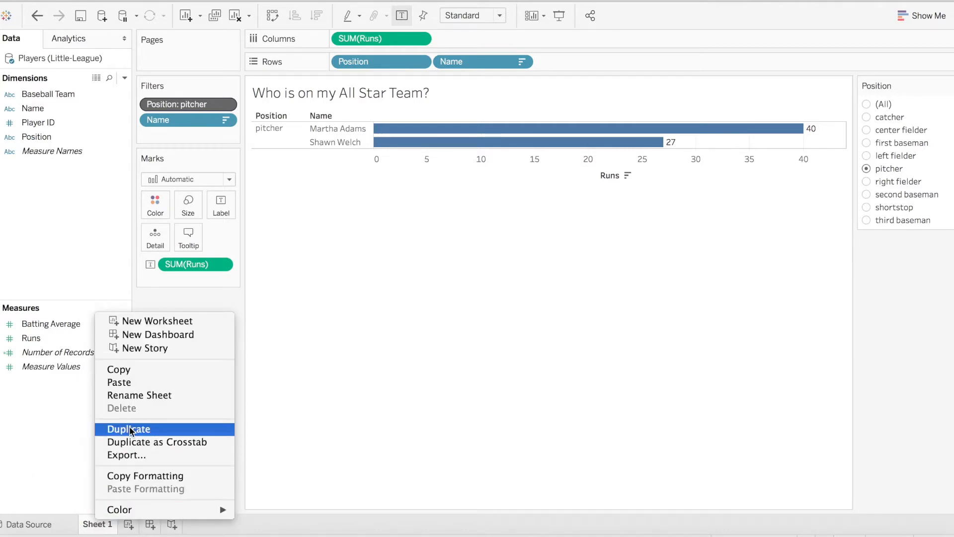
pyautogui.click(128, 429)
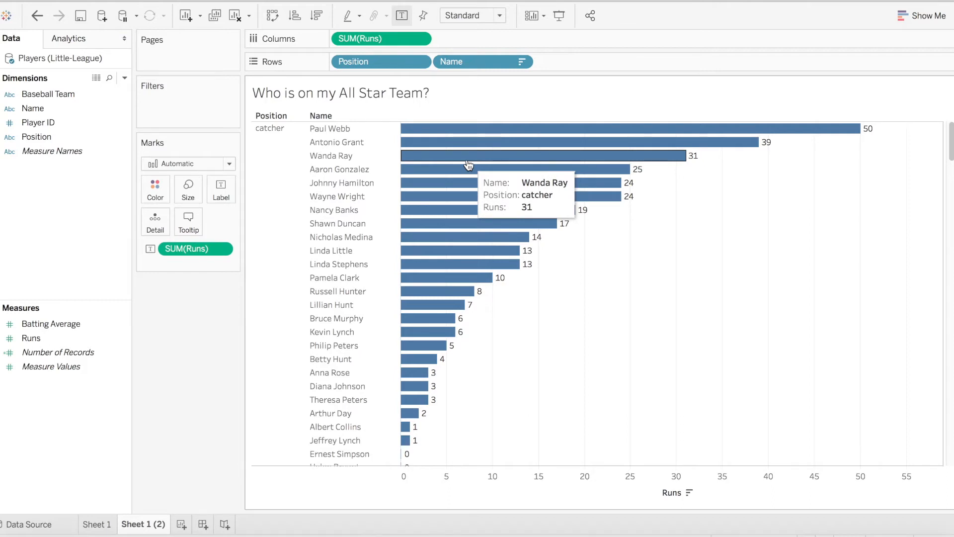
pyautogui.moveTo(194, 248)
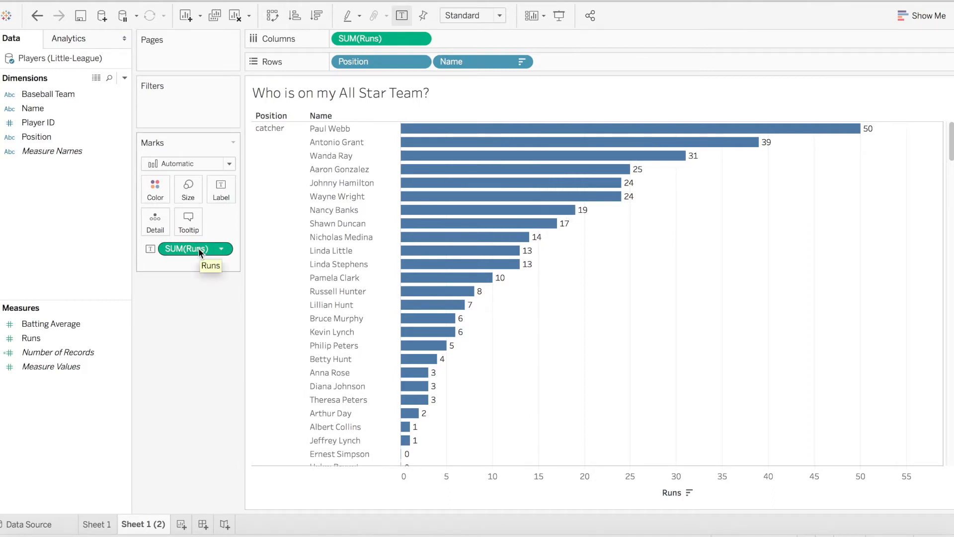
# Add a Rank table calculation to the SUM(Runs) label computed Pane (down) within each position.
pyautogui.click(229, 249)
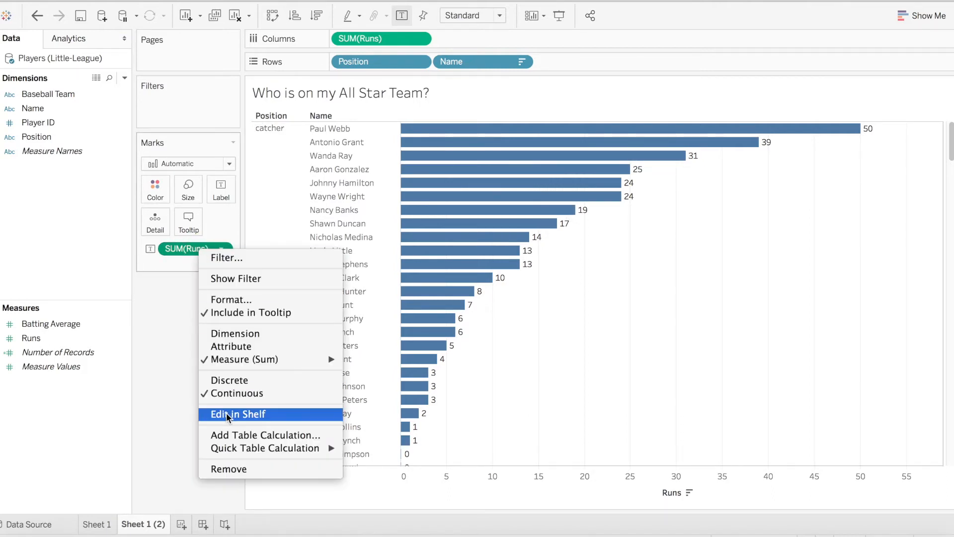
pyautogui.click(264, 448)
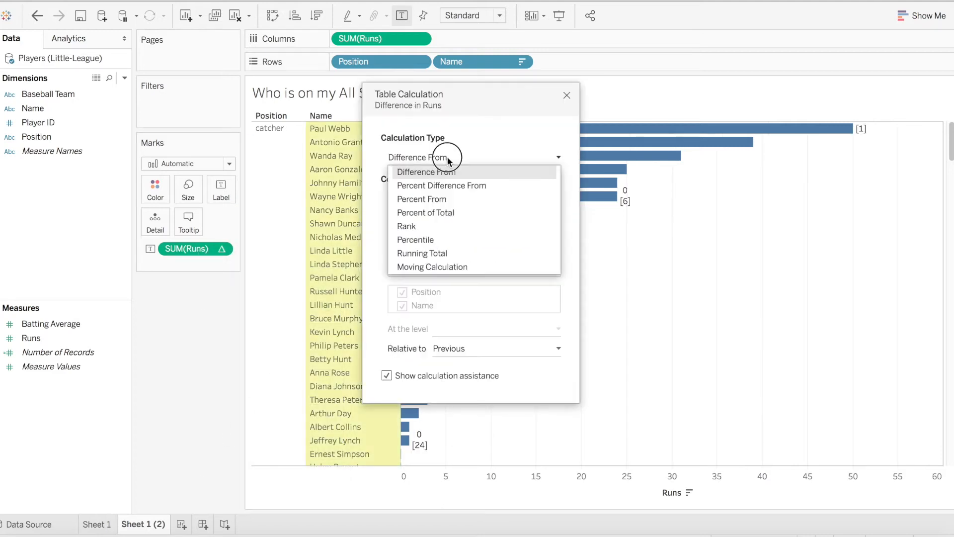
pyautogui.click(405, 226)
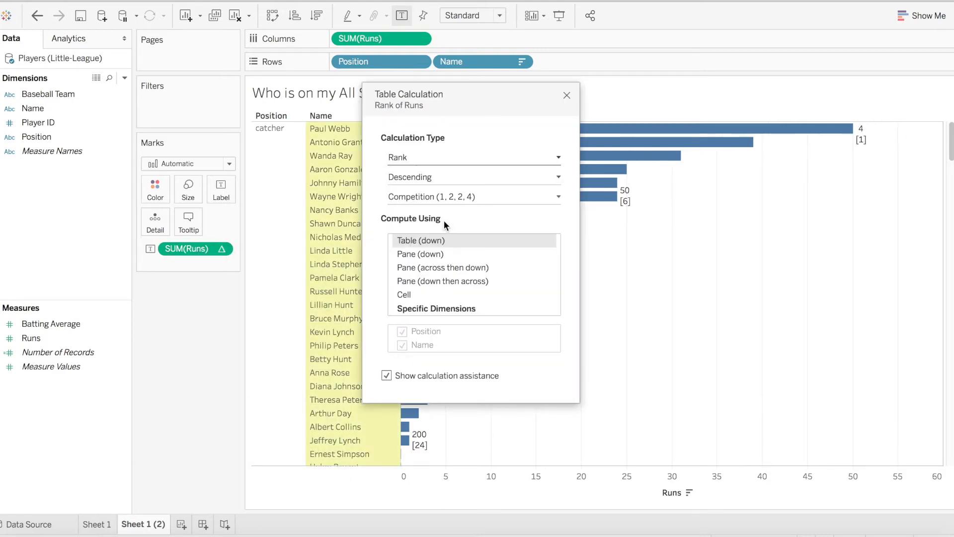
pyautogui.click(419, 253)
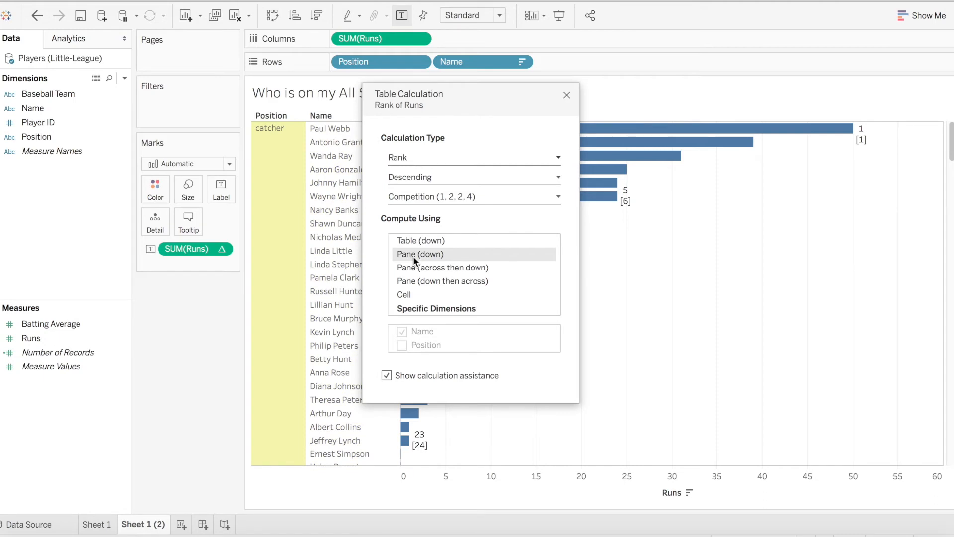
pyautogui.click(565, 96)
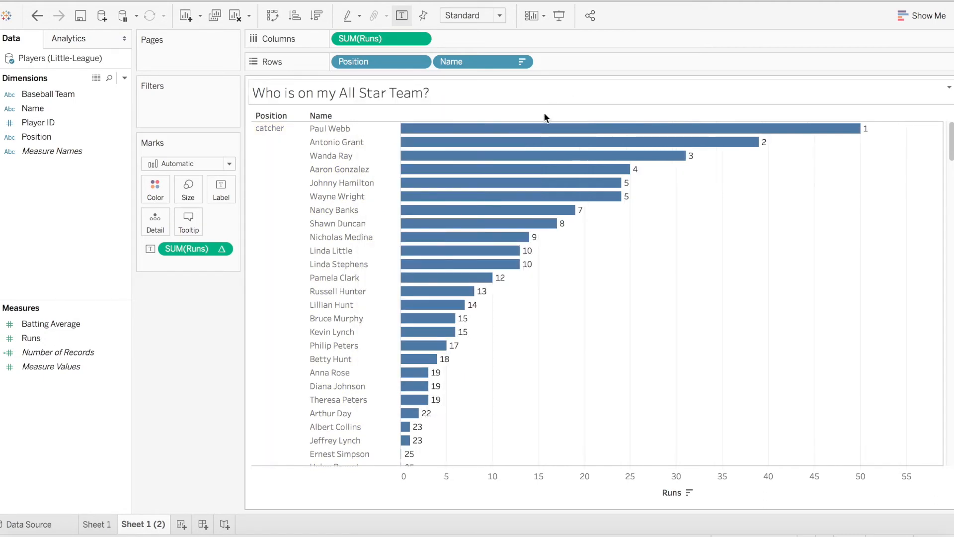
pyautogui.moveTo(236, 281)
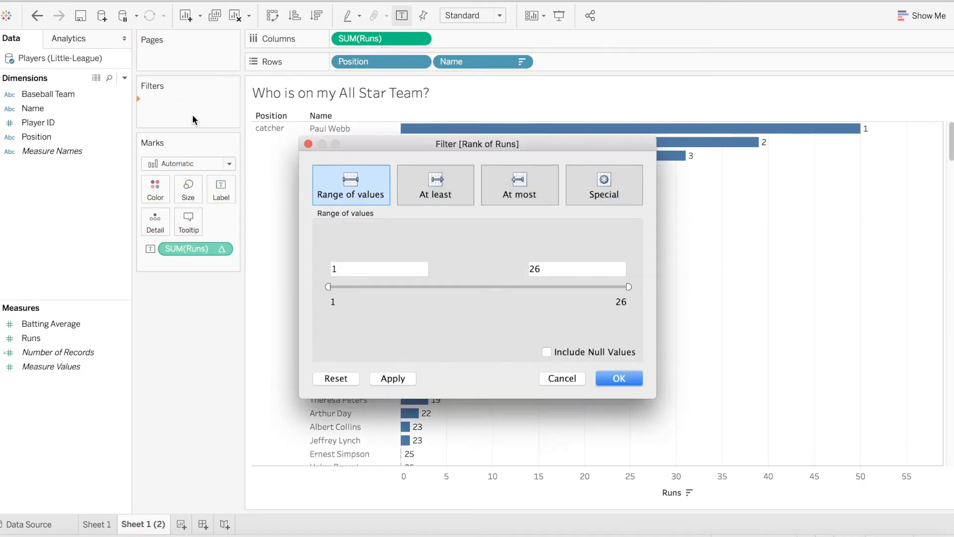
pyautogui.moveTo(547, 268)
pyautogui.write('2')
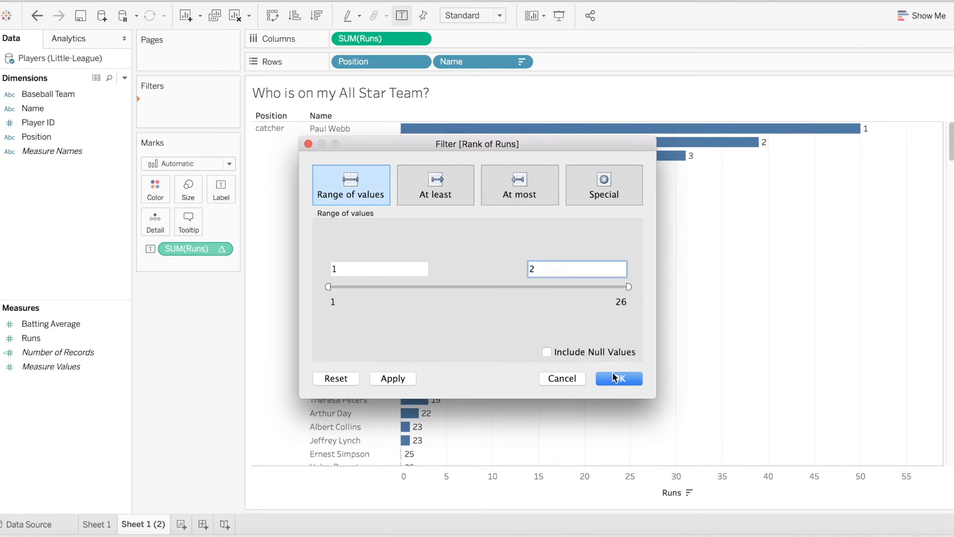
# Apply the rank filter keeping only ranks 1 to 2.
pyautogui.click(618, 378)
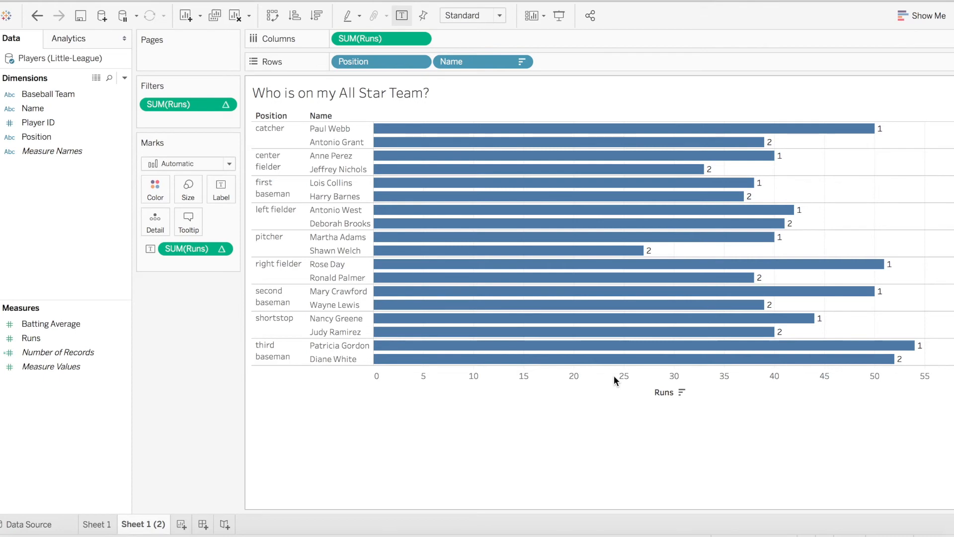
pyautogui.moveTo(524, 137)
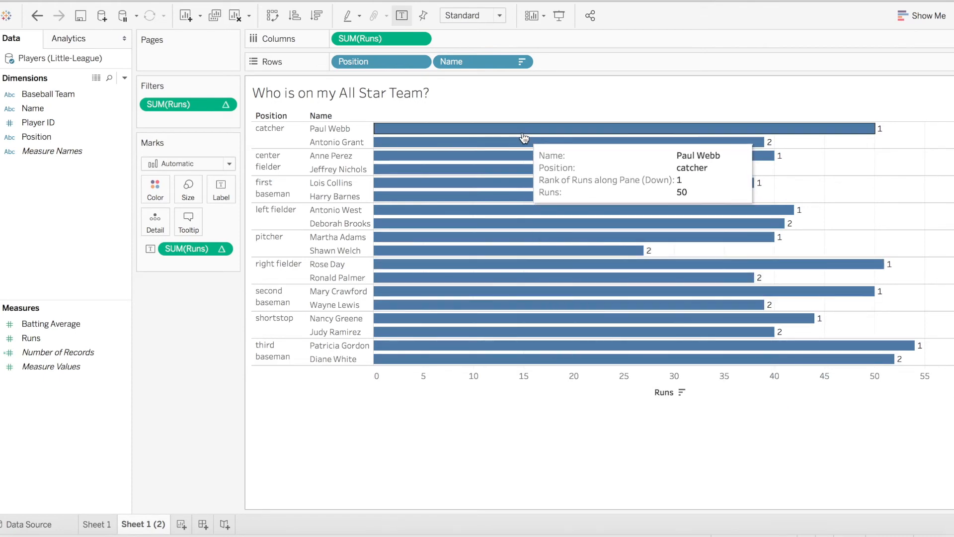
pyautogui.moveTo(512, 312)
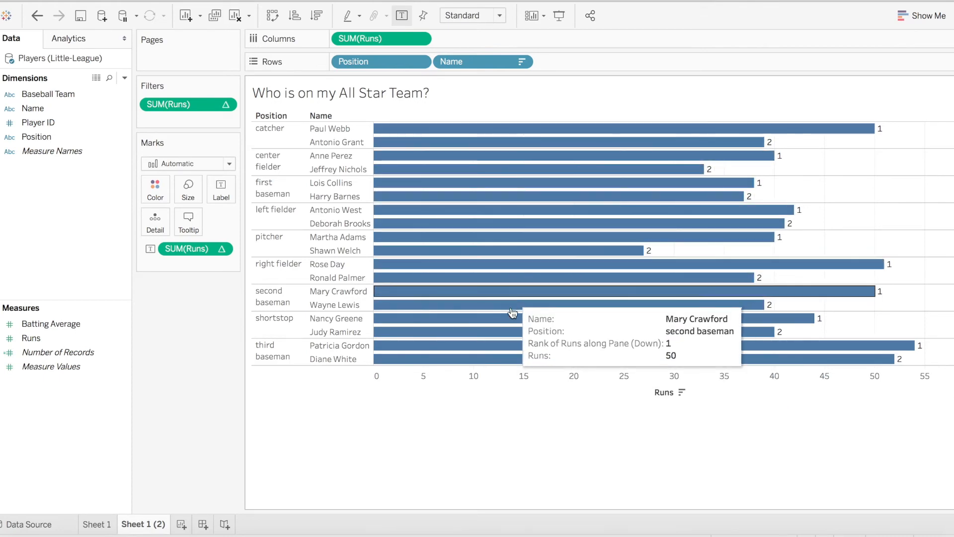
pyautogui.moveTo(511, 304)
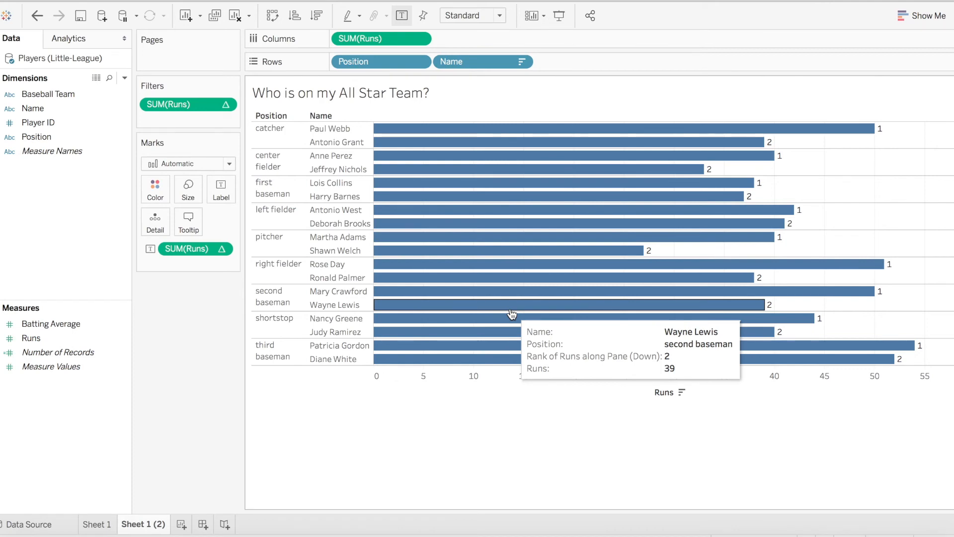